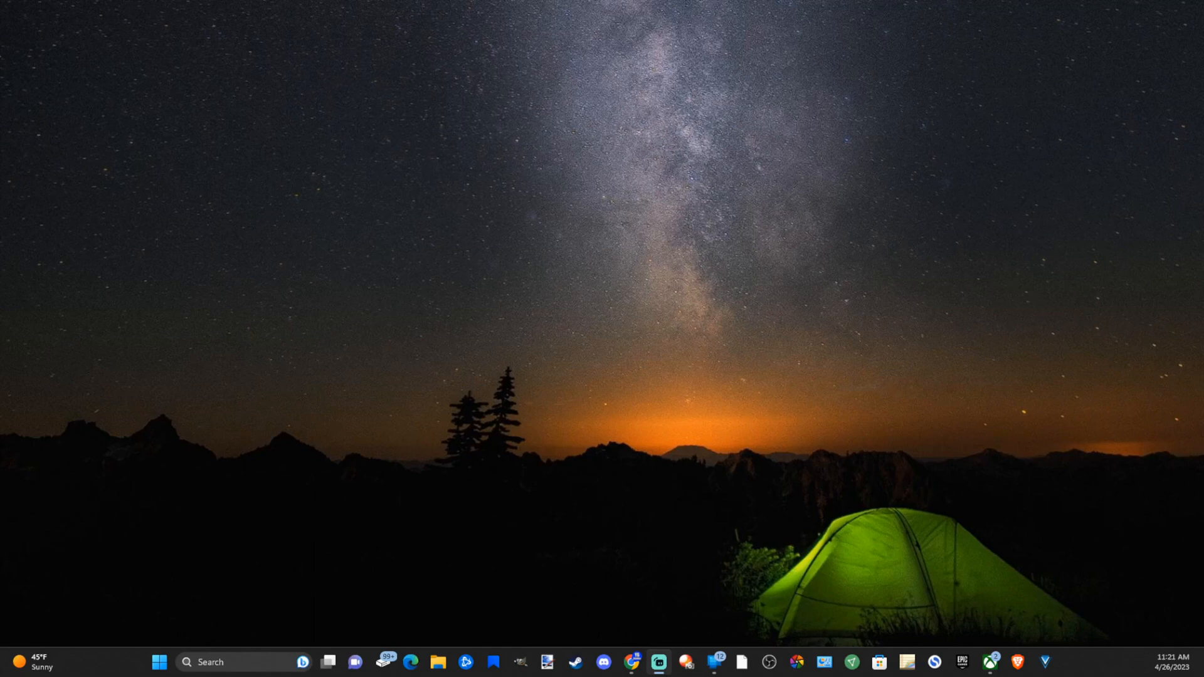
Launch Google Chrome from the taskbar to navigate to chat.openai.com.
click(633, 662)
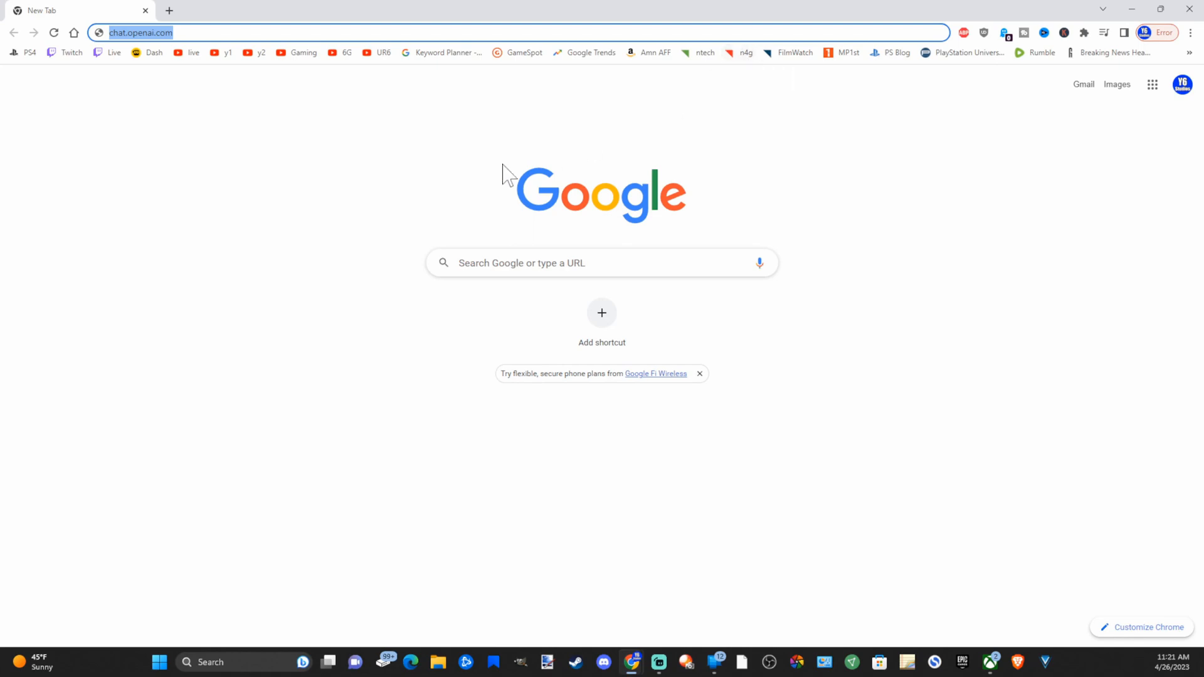
mouse_move(387, 61)
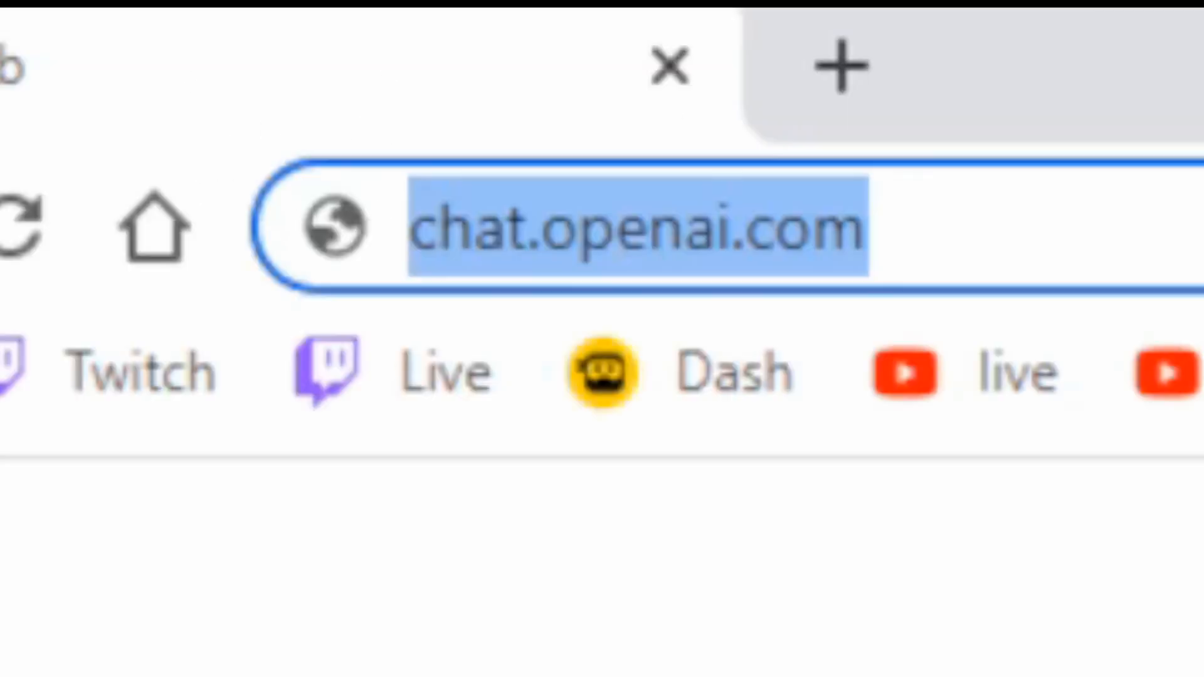
mouse_move(594, 376)
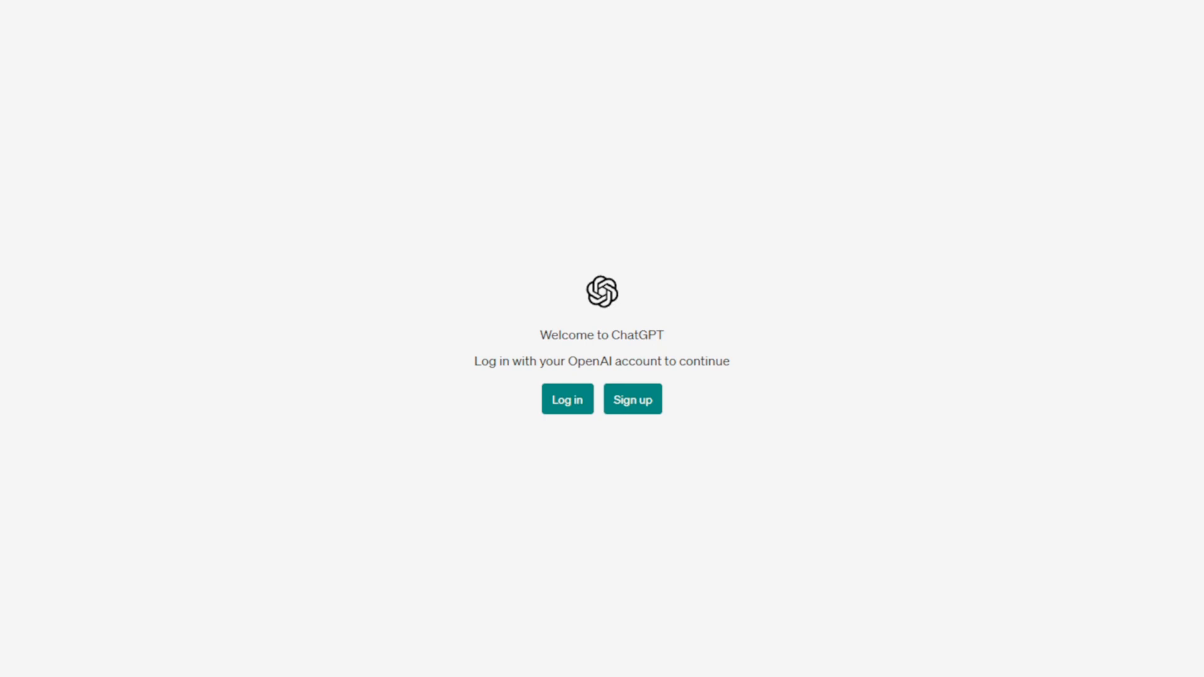
mouse_move(323, 215)
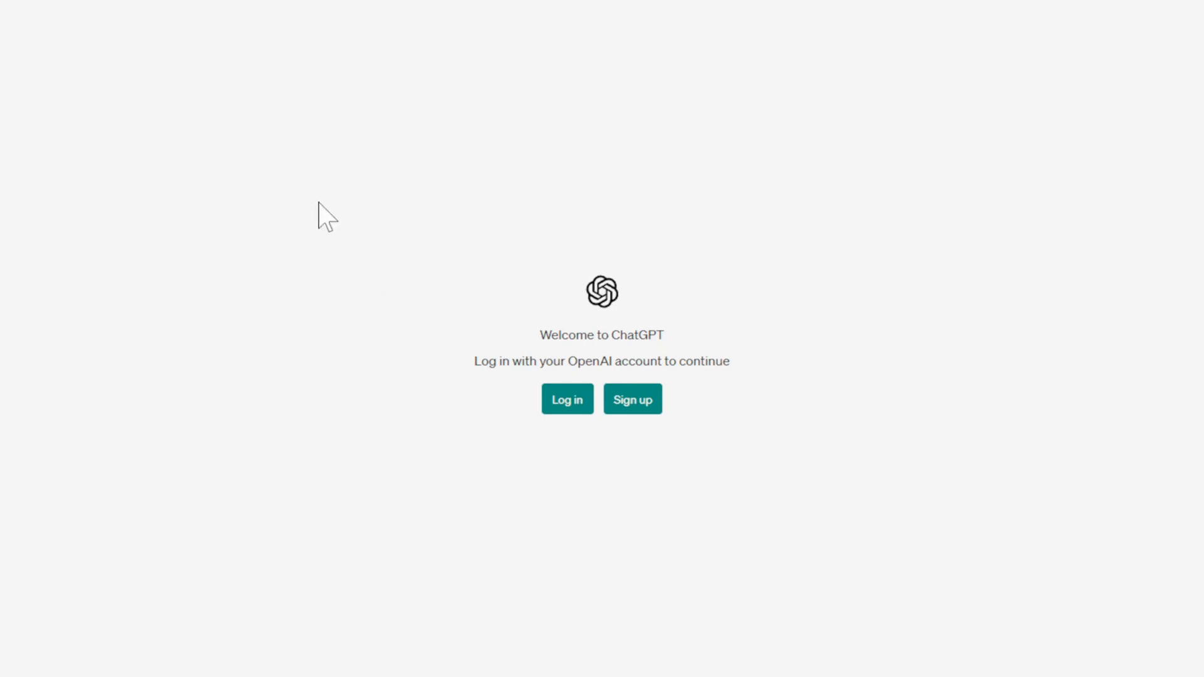
mouse_move(476, 478)
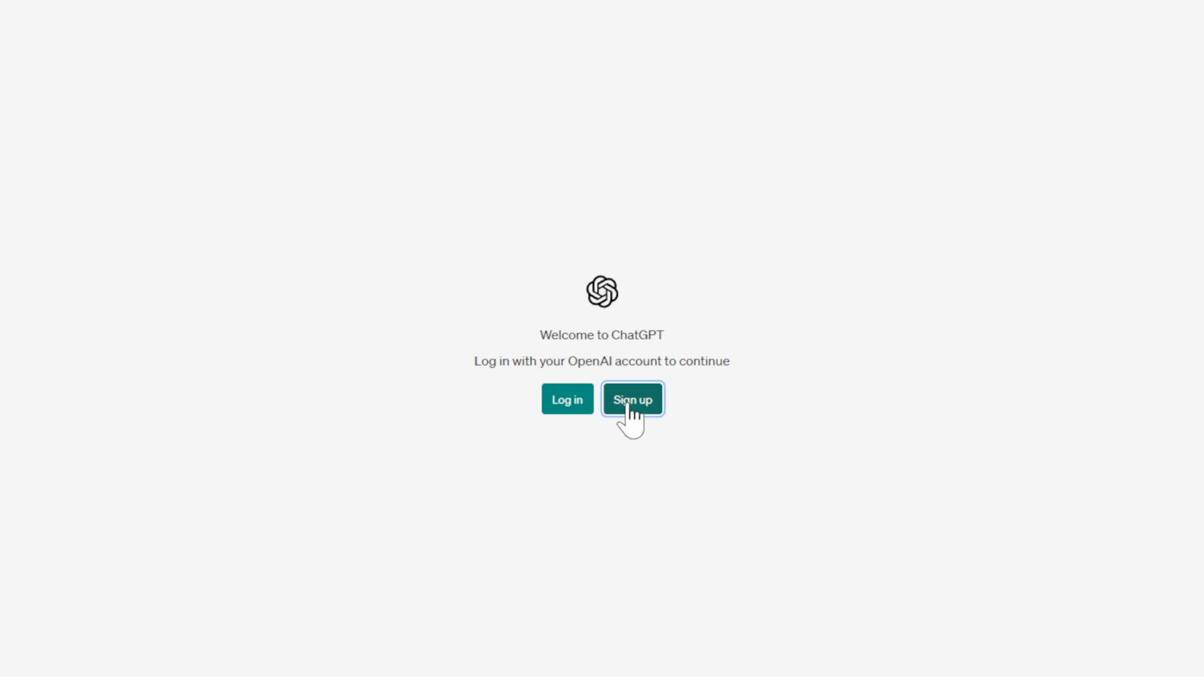
Choose Sign up on the welcome page and focus the Email address field.
click(631, 398)
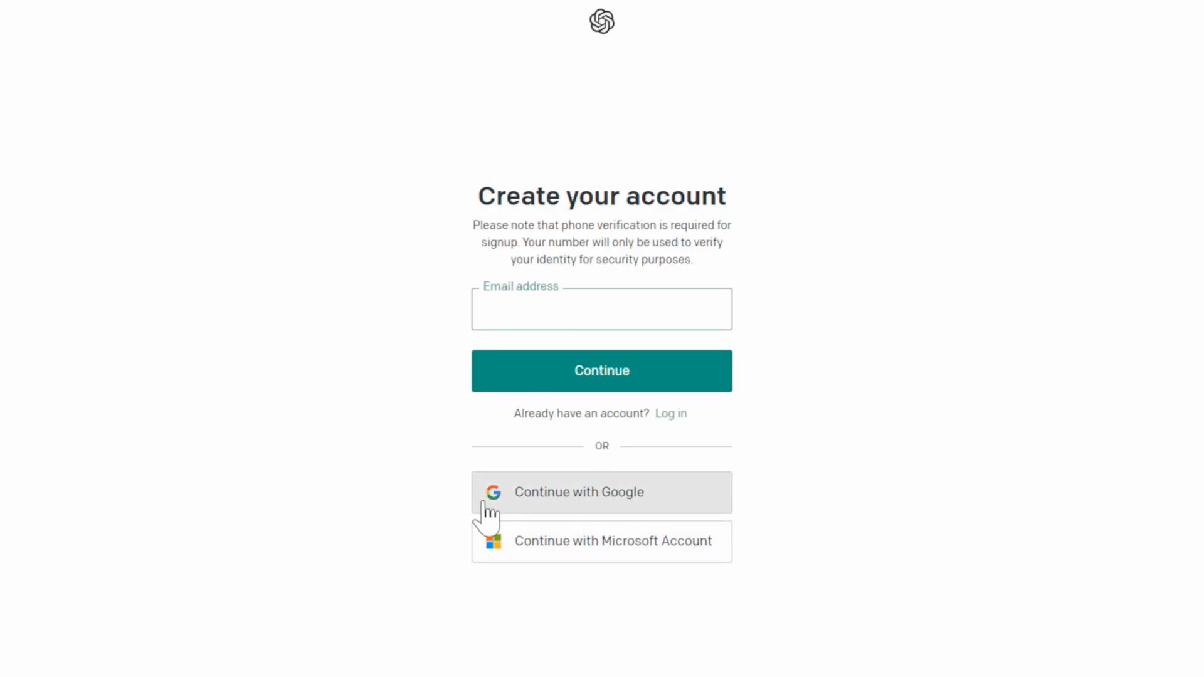
click(601, 308)
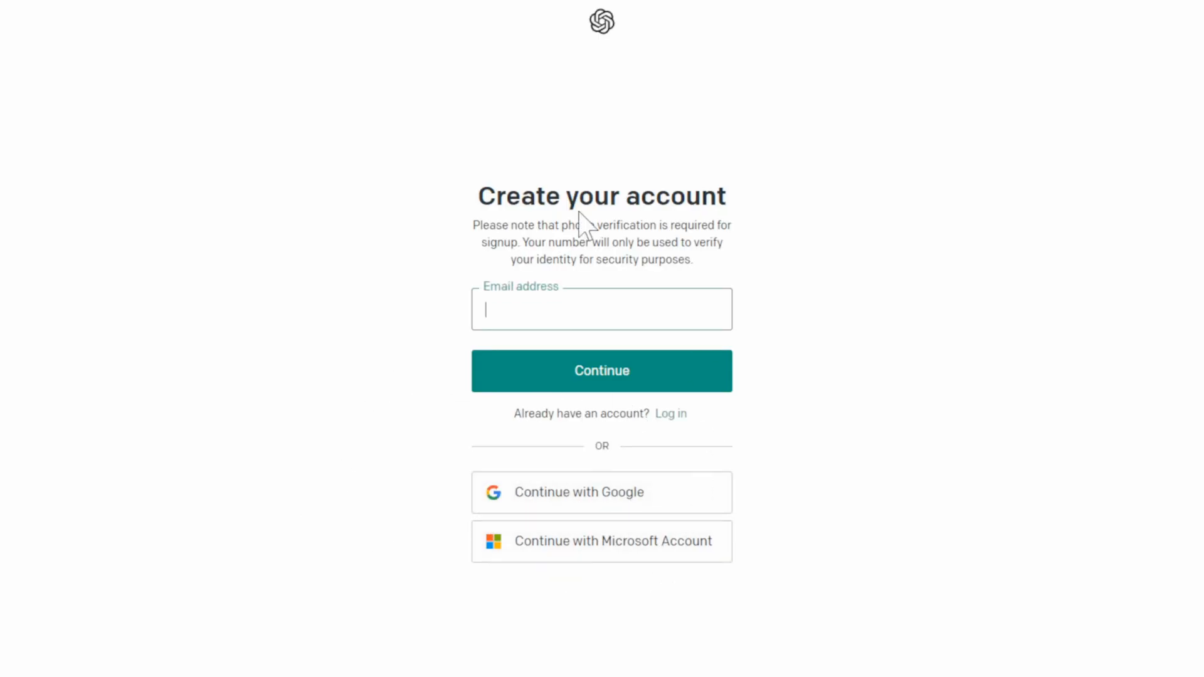
mouse_move(440, 398)
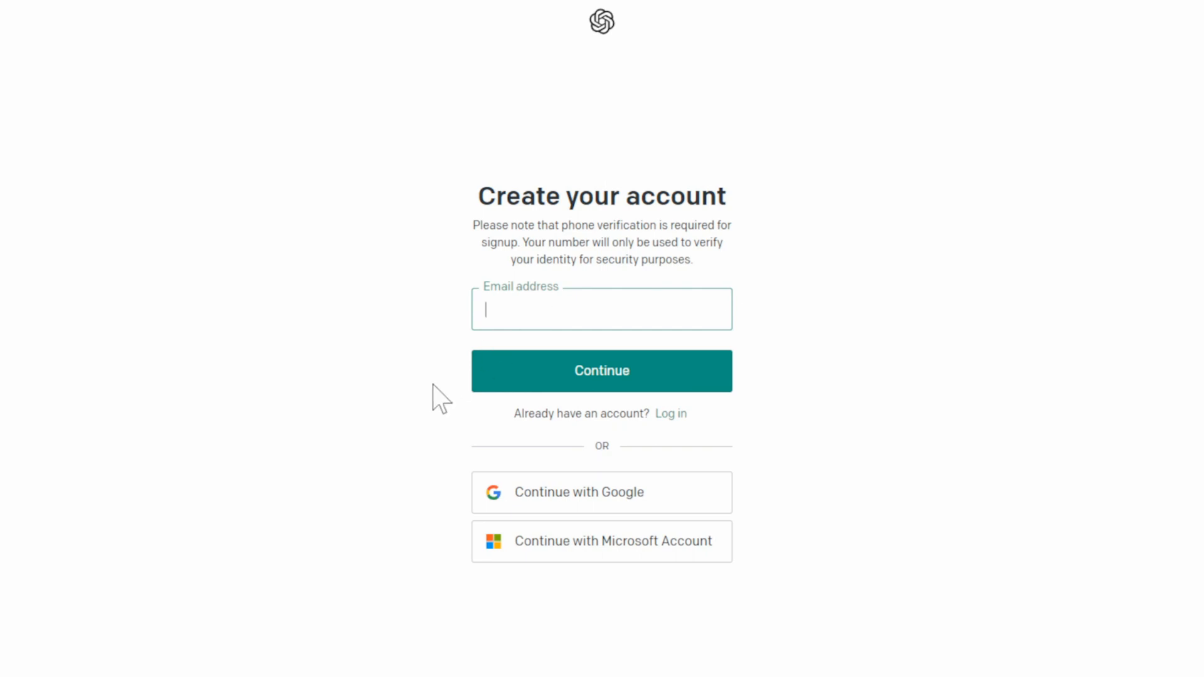
mouse_move(541, 496)
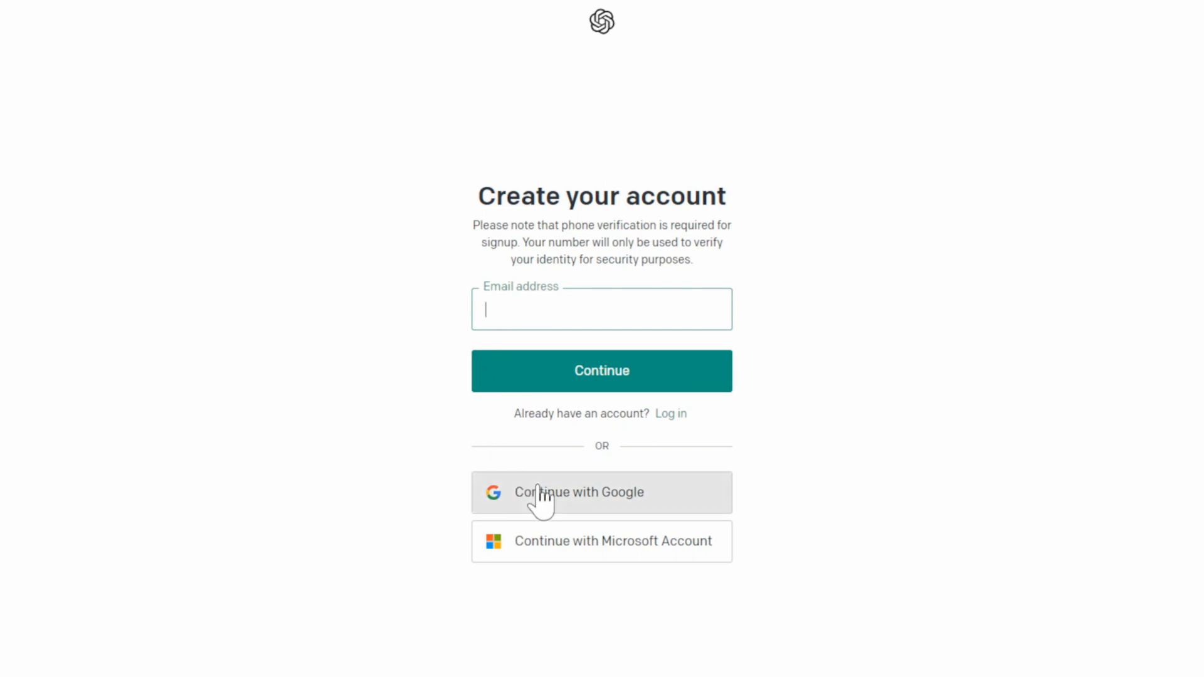
Continue with Google, submit name and birthday, and send the phone verification code.
click(601, 492)
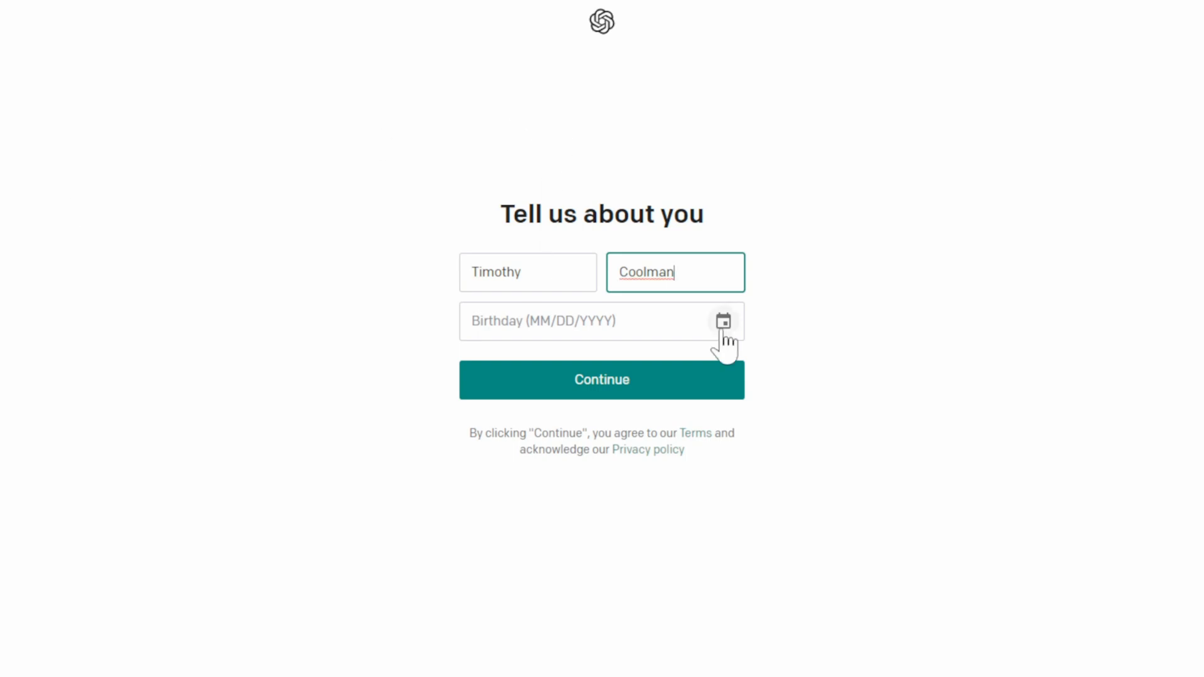
click(601, 379)
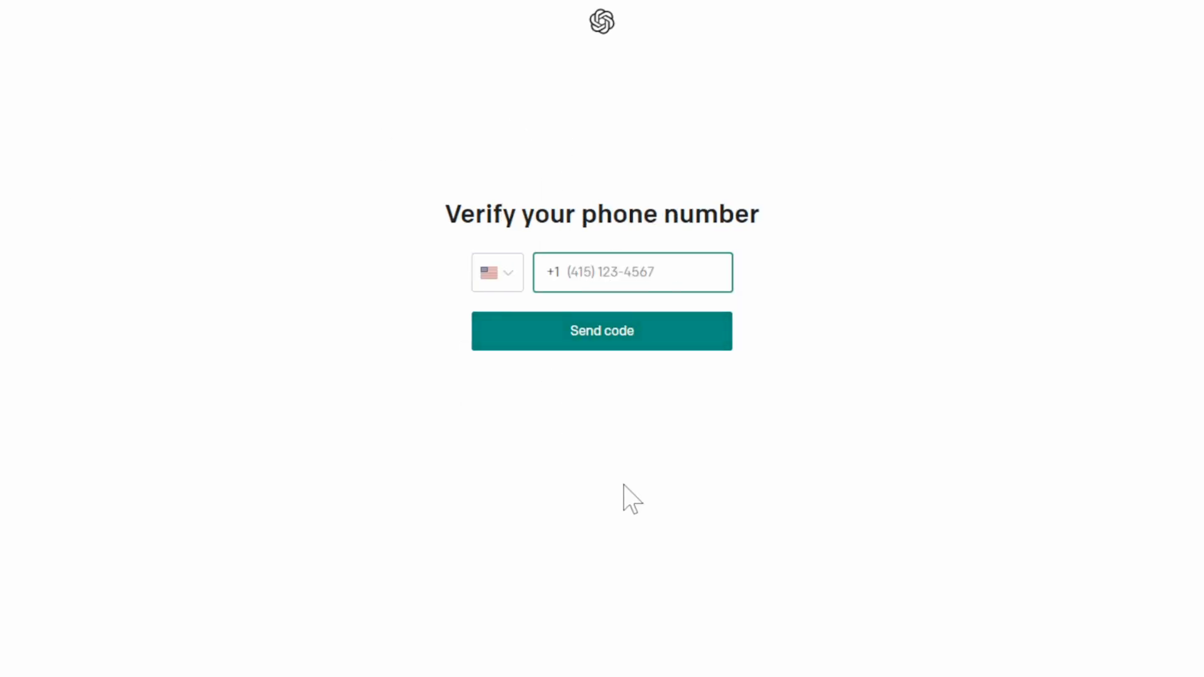
click(601, 330)
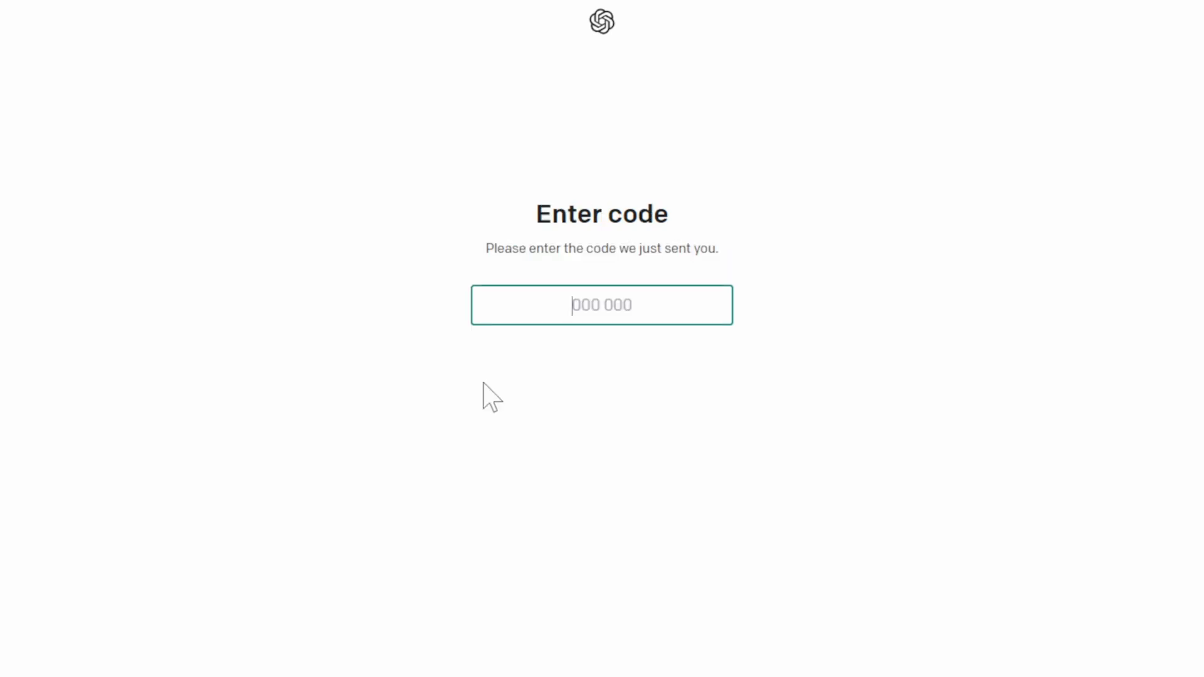
mouse_move(951, 368)
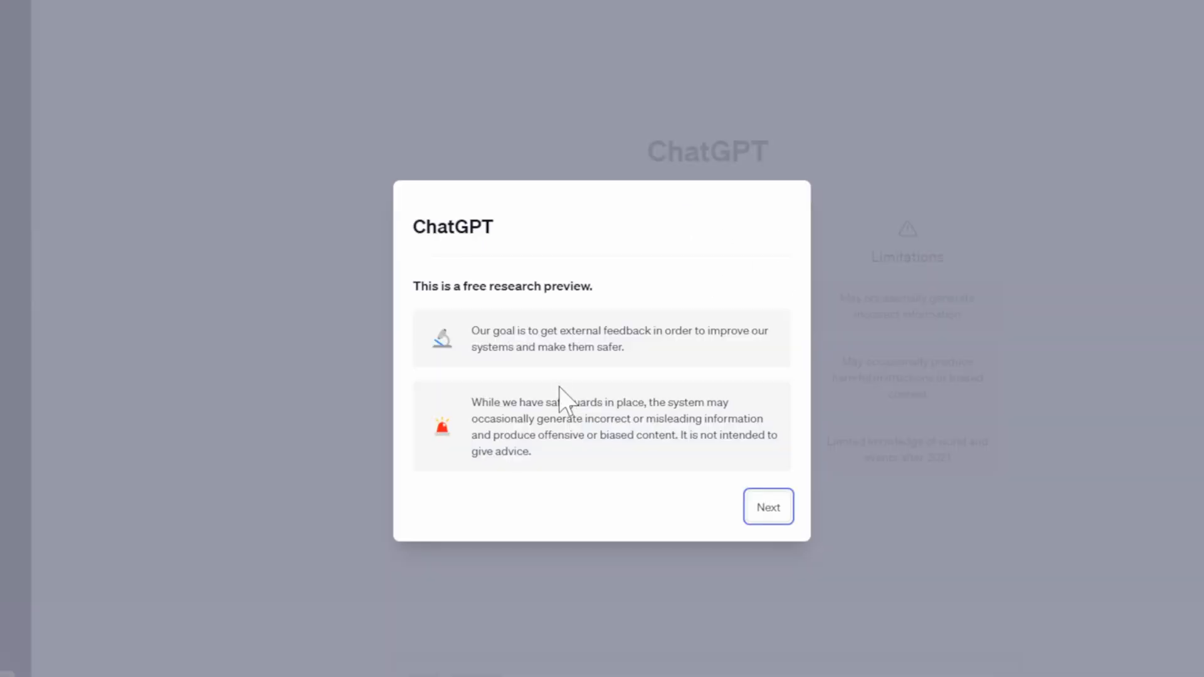
mouse_move(761, 491)
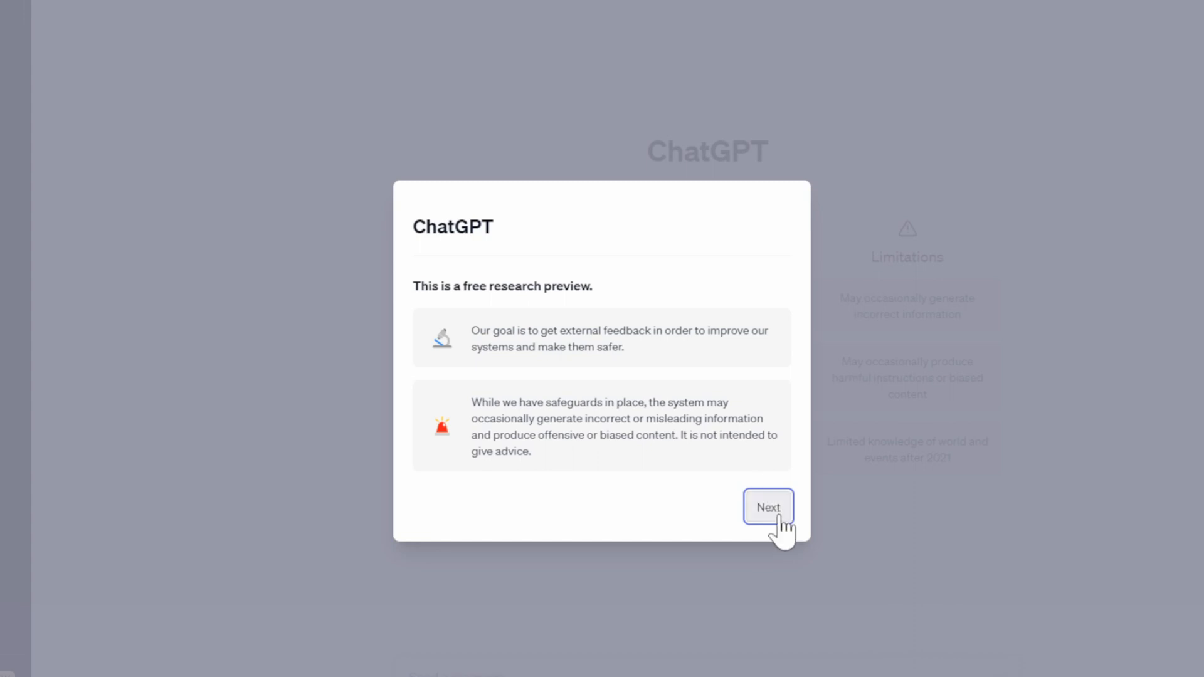
Dismiss the research preview notice with Next to reveal the start screen.
click(768, 506)
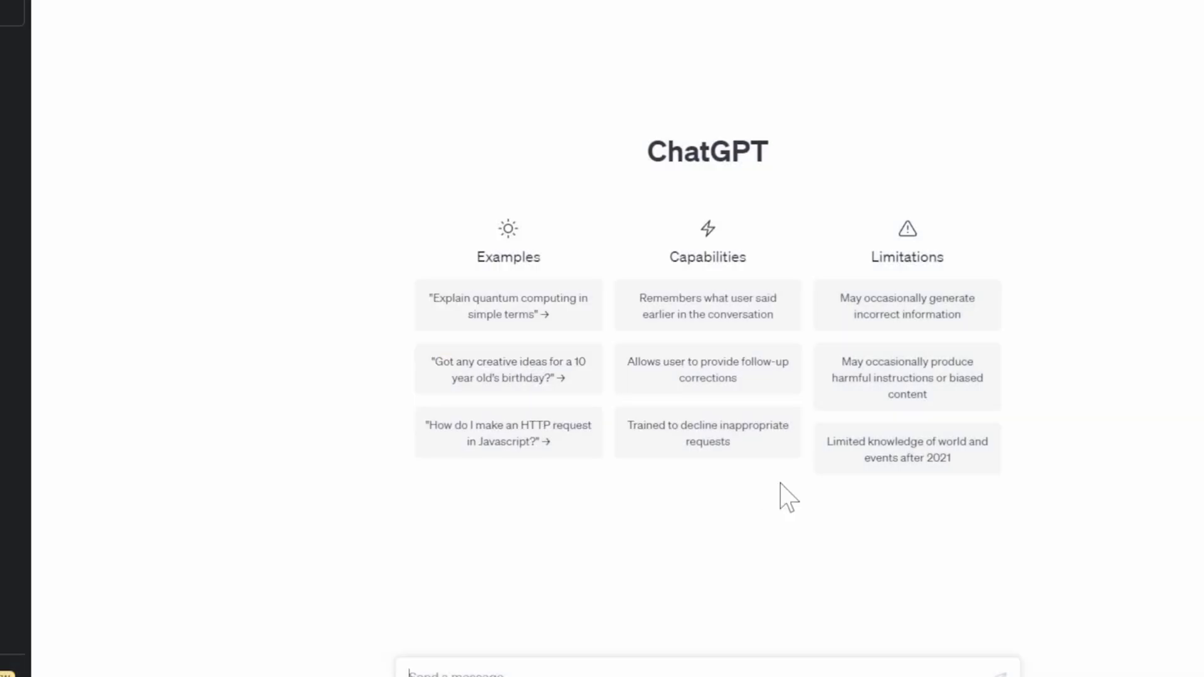
mouse_move(727, 238)
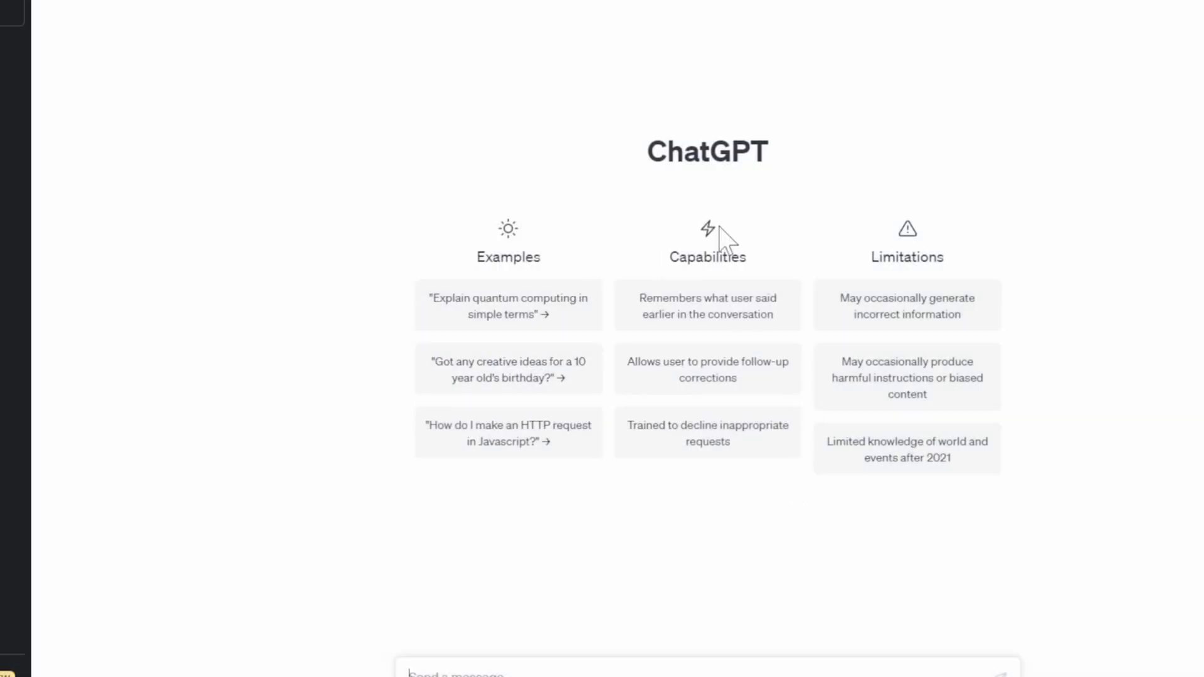